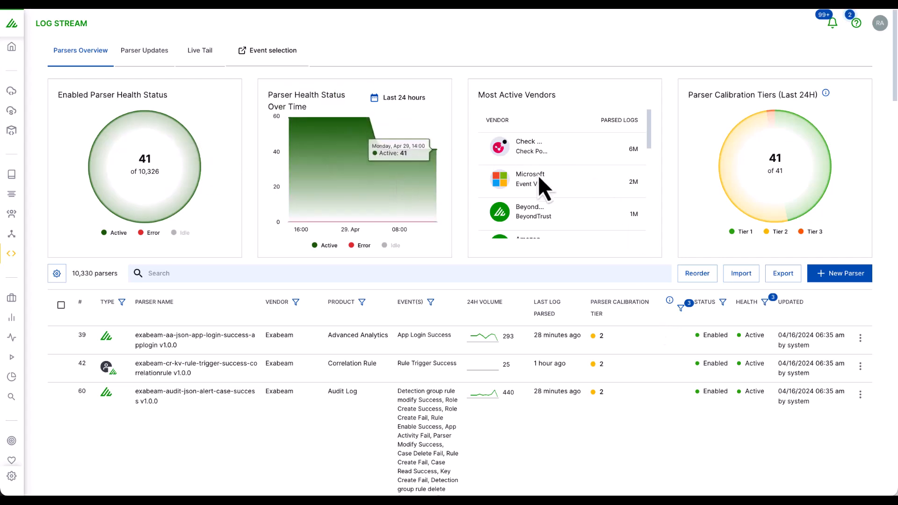
{"action": "mouse_move", "coordinate": [648, 270]}
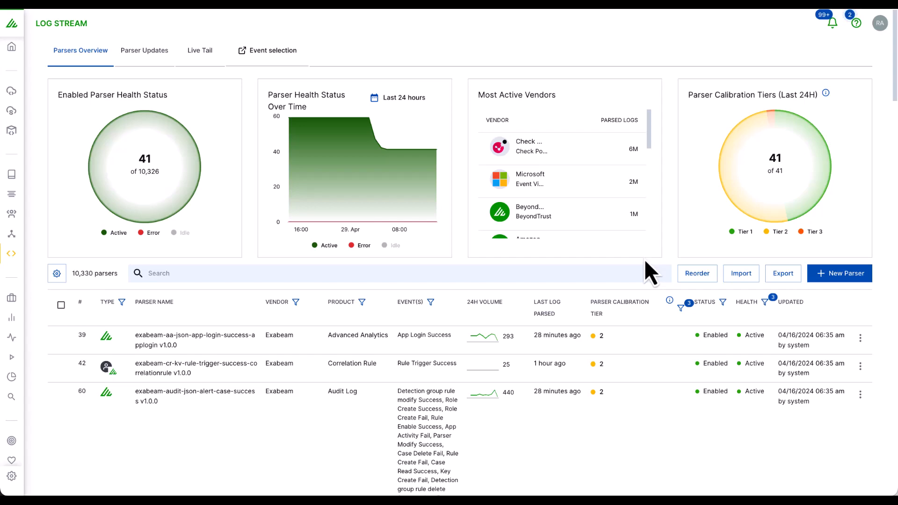
- Open Live Tail to watch parsed log events with parser names, fields and calibration tiers
{"action": "scroll", "scroll_direction": "down", "scroll_amount": 3}
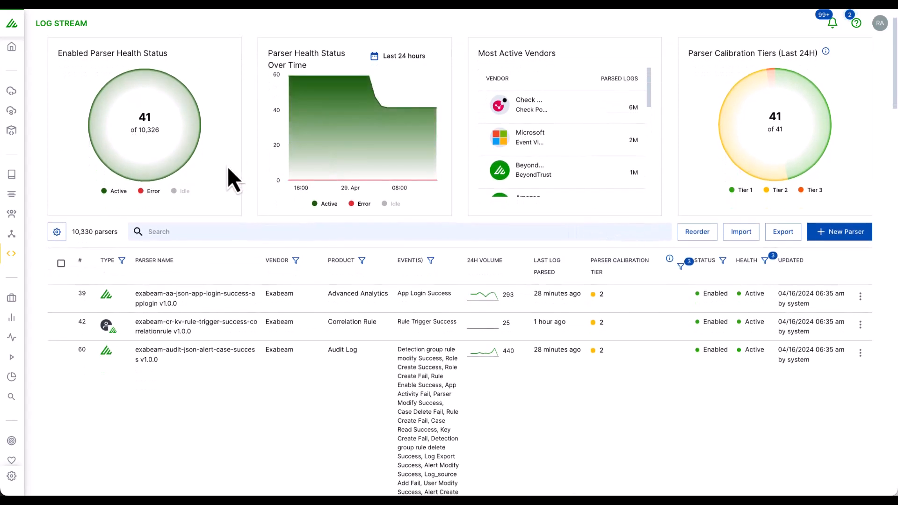
{"action": "mouse_move", "coordinate": [337, 255]}
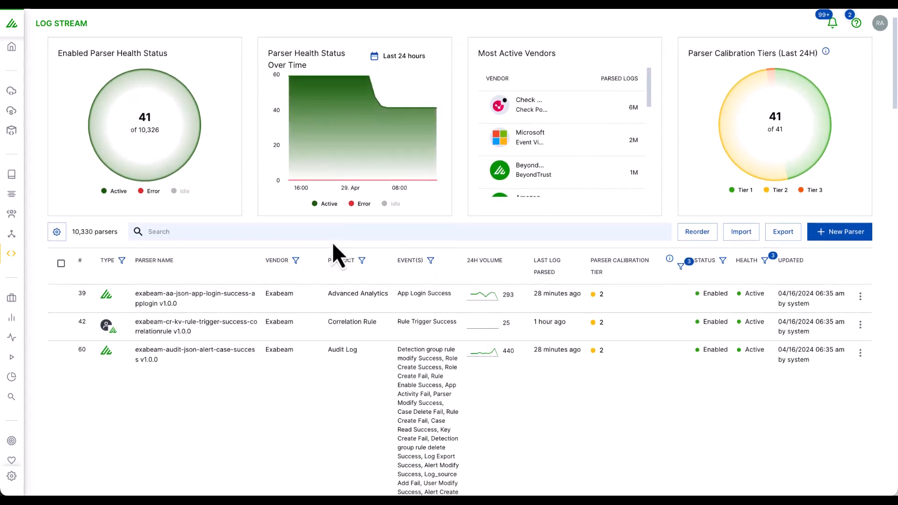
{"action": "mouse_move", "coordinate": [473, 229]}
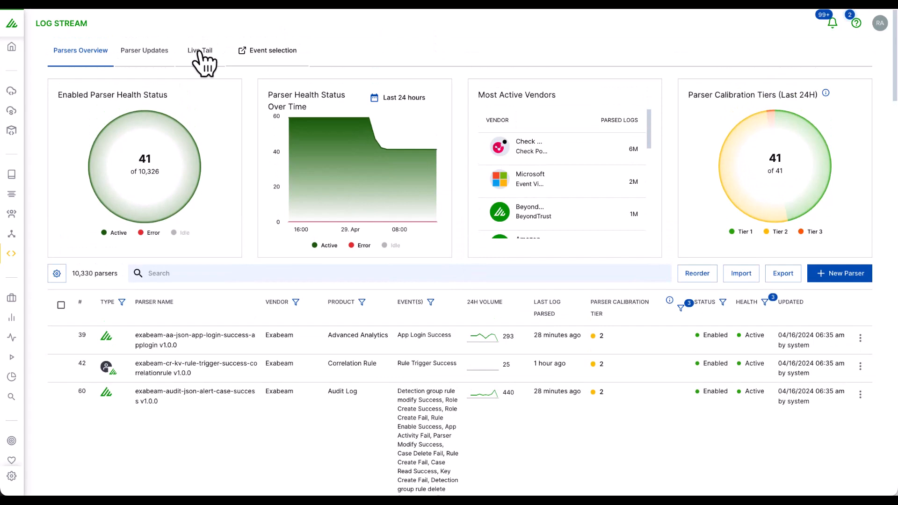
{"action": "left_click", "coordinate": [200, 50]}
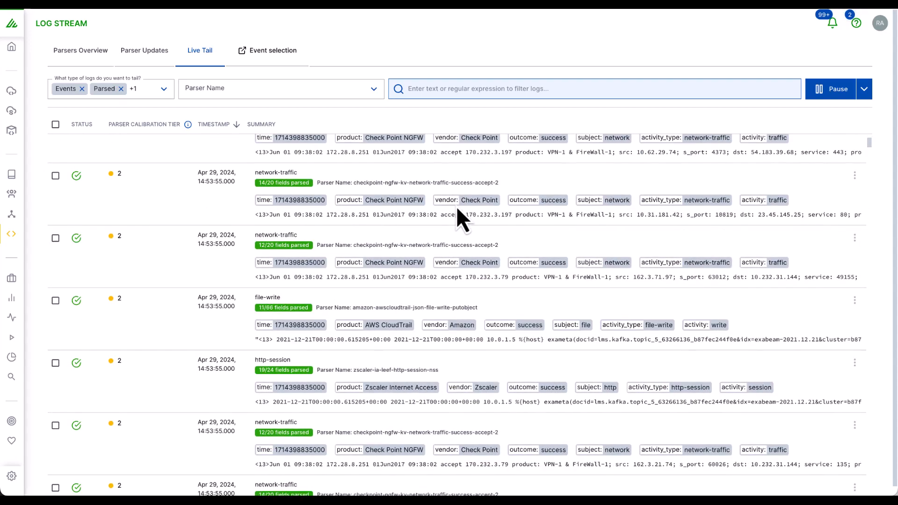
- Return to Parsers Overview and scroll down to a parser row's actions menu
{"action": "left_click", "coordinate": [80, 50]}
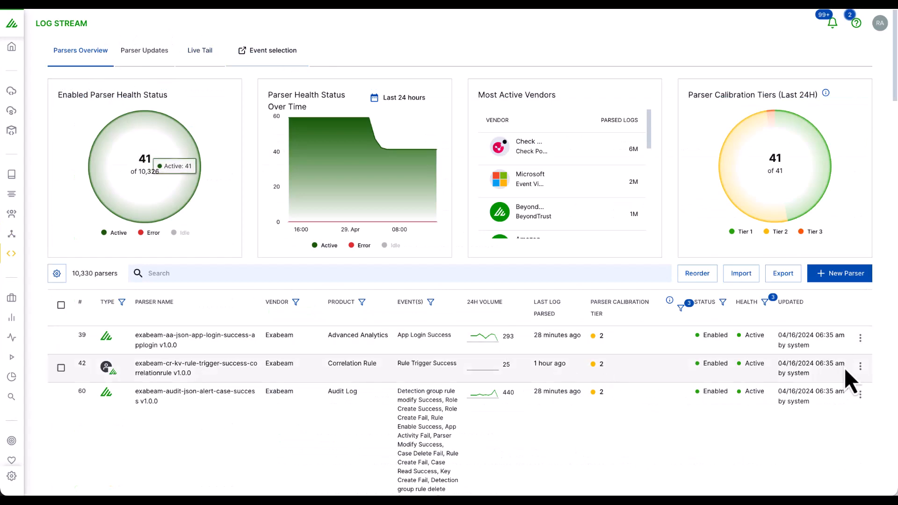
{"action": "scroll", "scroll_direction": "down", "scroll_amount": 3}
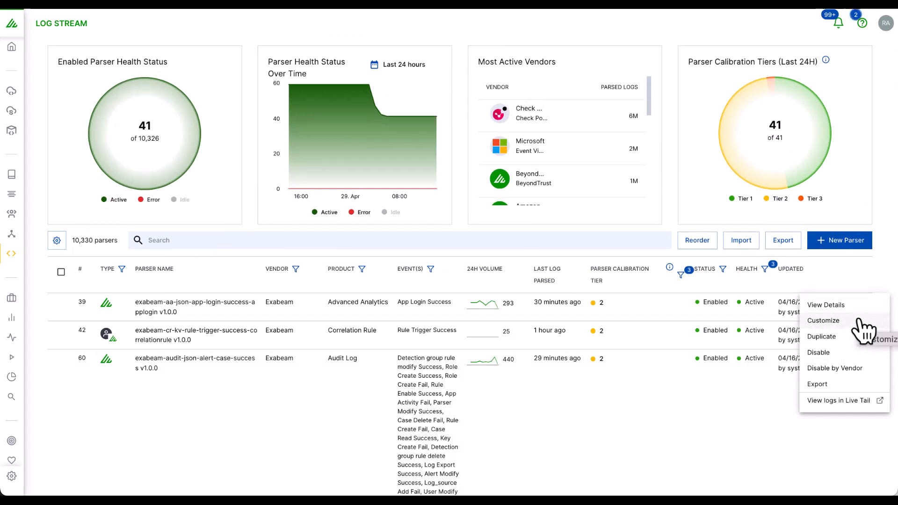
{"action": "mouse_move", "coordinate": [852, 260]}
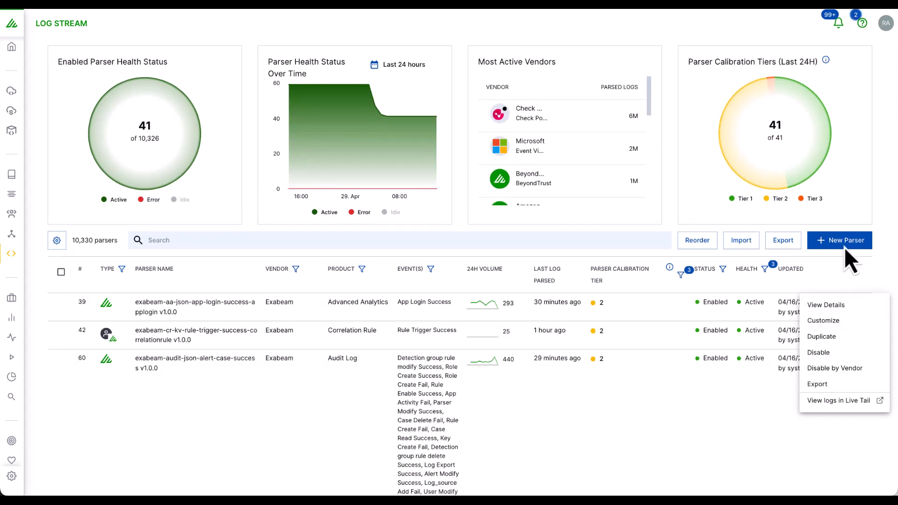
{"action": "mouse_move", "coordinate": [441, 358]}
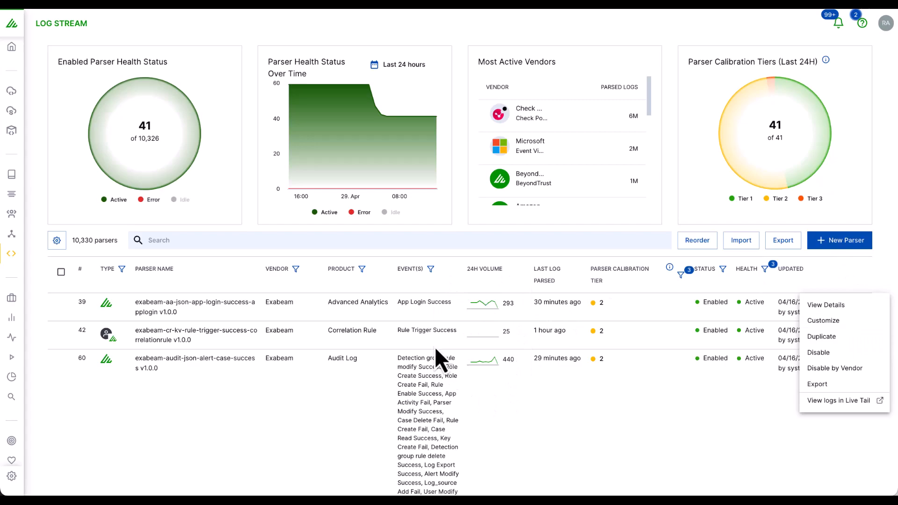